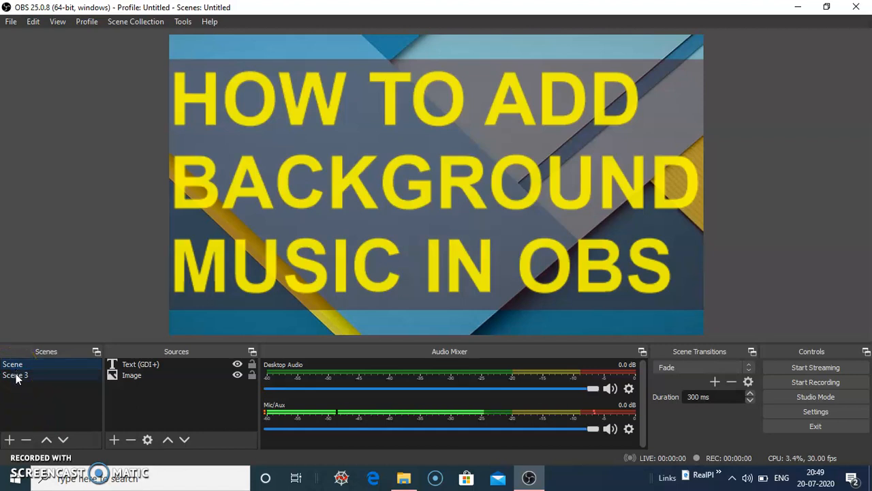
# Switch to Scene 3 in the Scenes panel
pyautogui.click(15, 375)
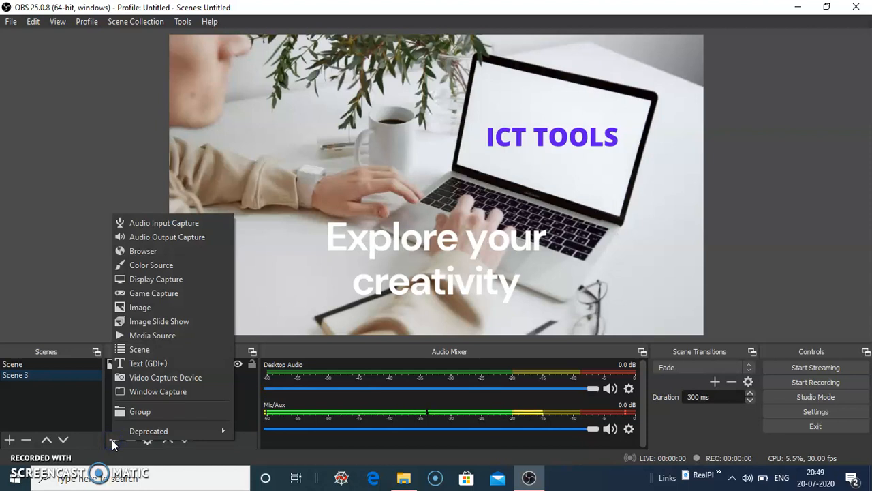
# Add a new Media Source to Scene 3 and name it 'MUISC'
pyautogui.click(153, 335)
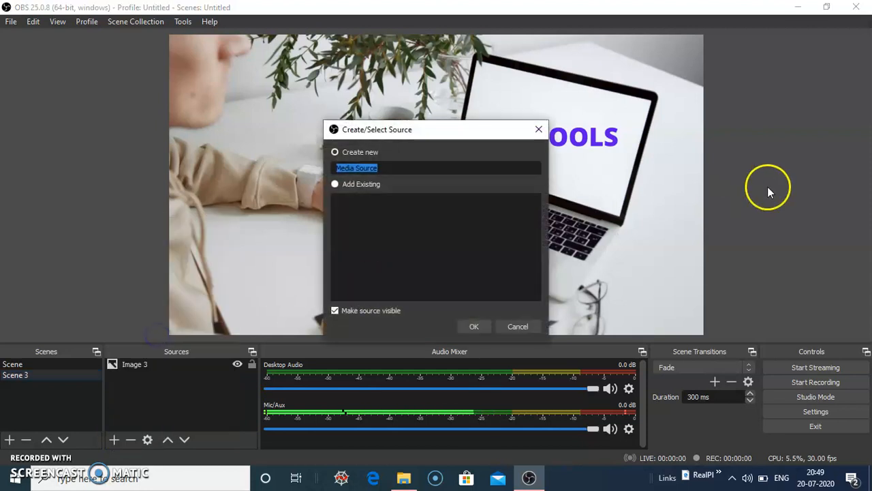
pyautogui.moveTo(305, 320)
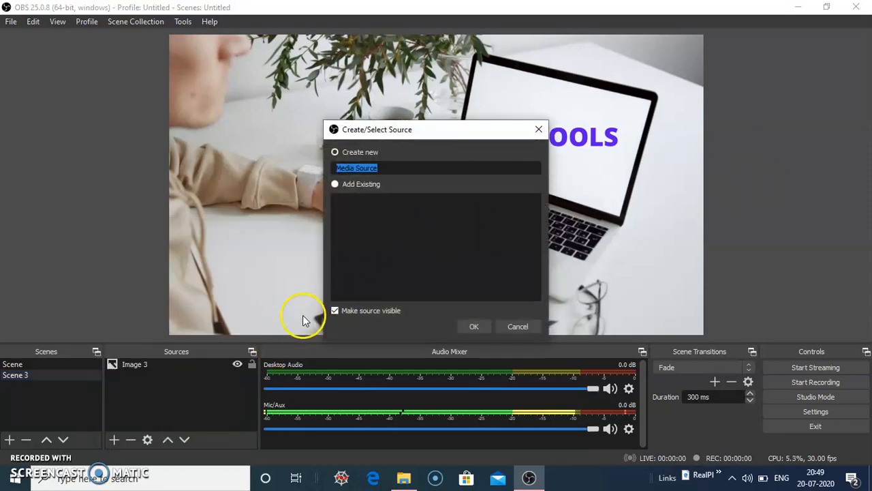
pyautogui.write('MUIS')
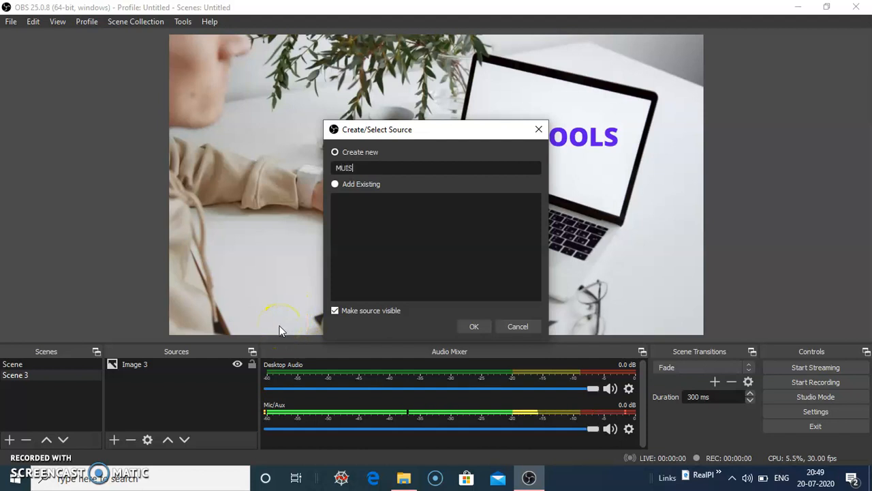
pyautogui.write('C')
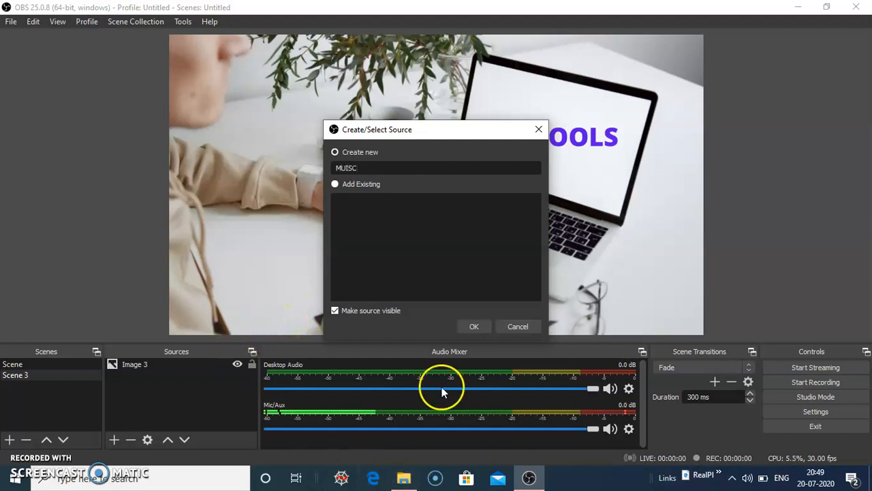
# Create the MUISC source and load bensound-inspire (1).mp3 from Downloads into it
pyautogui.click(475, 326)
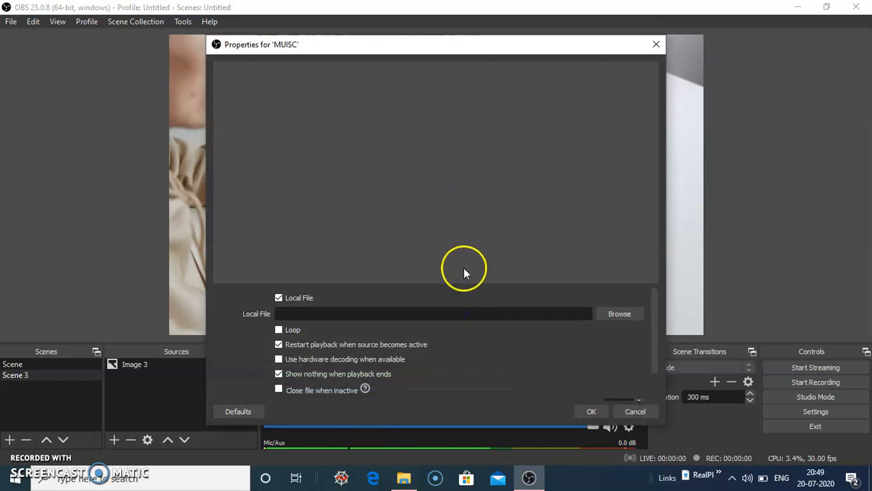
pyautogui.moveTo(577, 285)
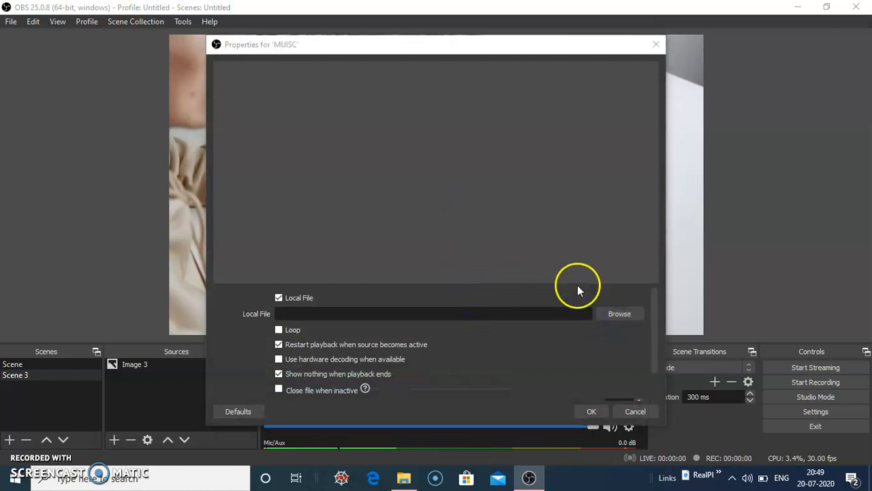
pyautogui.click(619, 313)
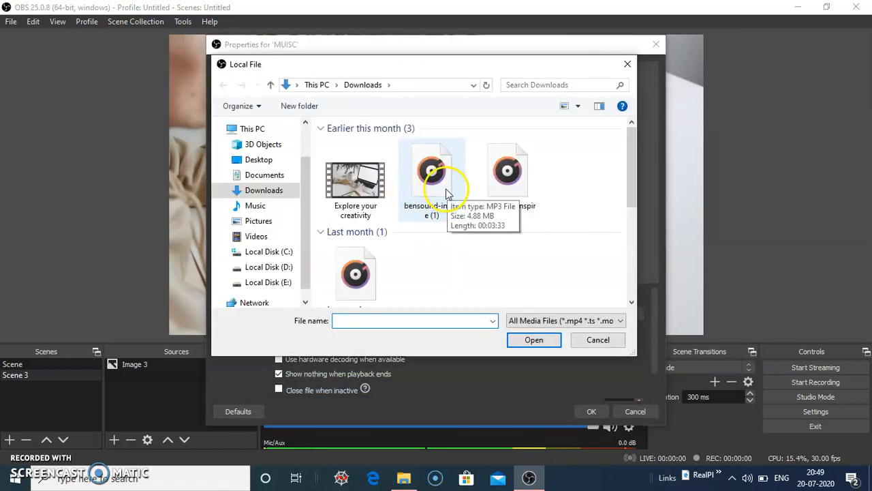
pyautogui.click(432, 170)
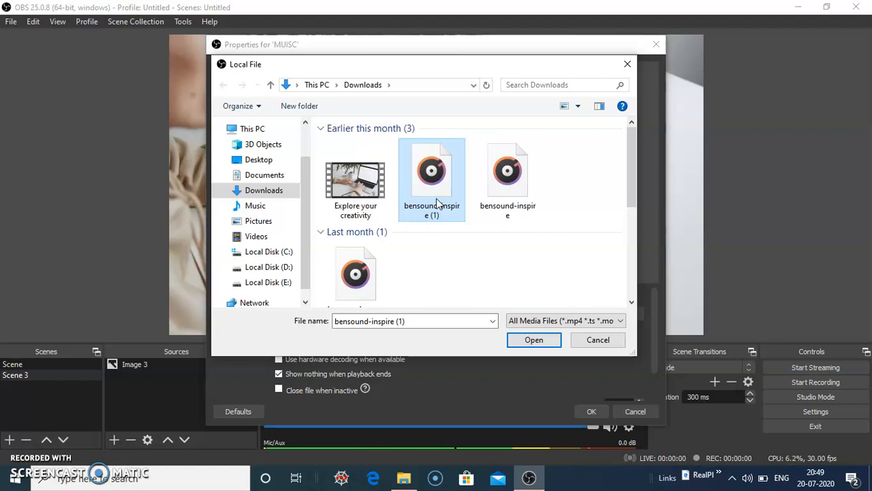
pyautogui.moveTo(466, 265)
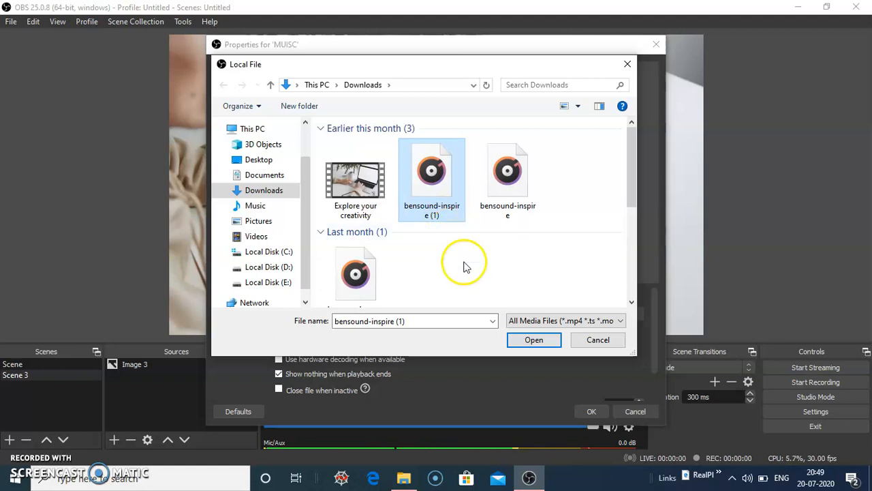
pyautogui.click(534, 339)
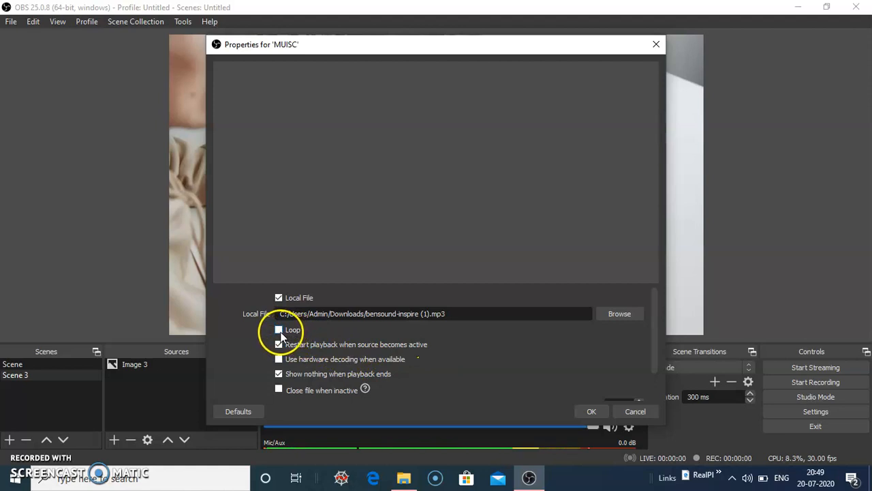
# Enable Loop and hardware decoding for the MUISC media source and apply
pyautogui.click(278, 329)
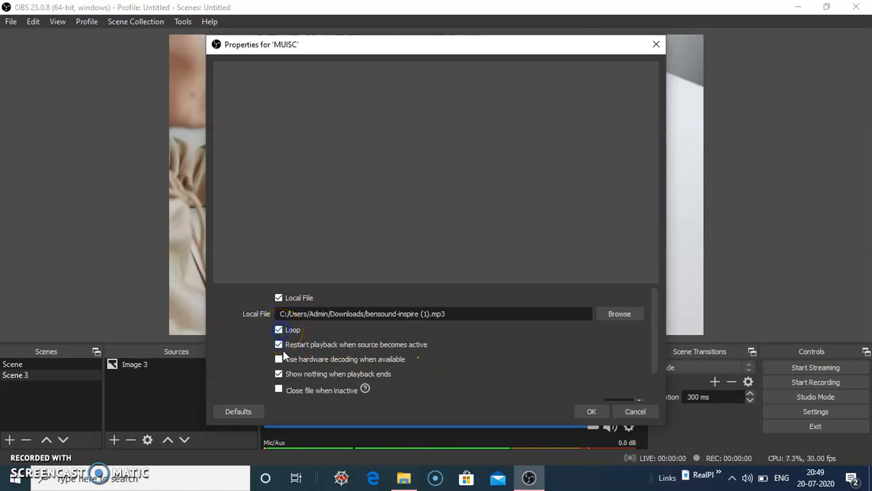
pyautogui.click(278, 358)
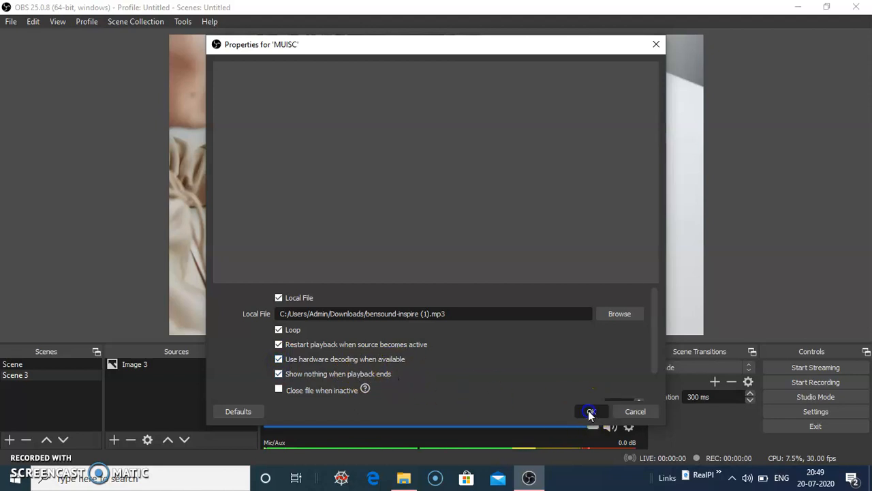
pyautogui.click(588, 412)
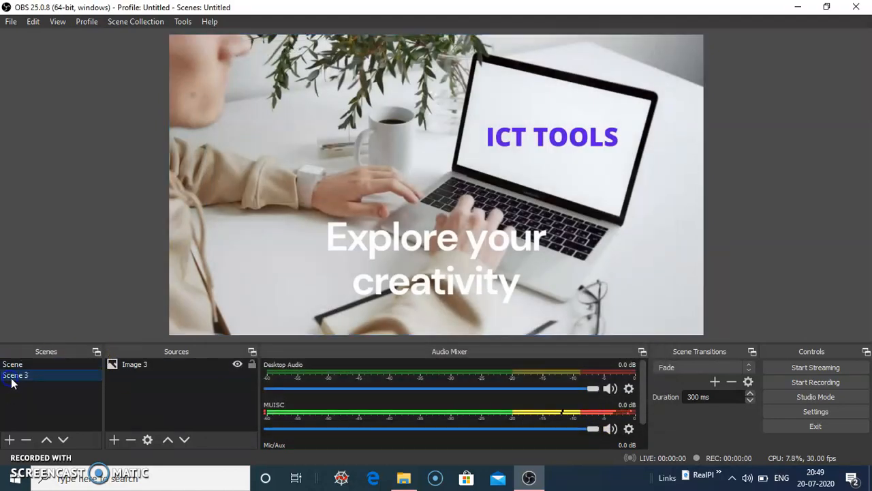
# Set MUISC's Audio Monitoring to Monitor and Output in Advanced Audio Properties
pyautogui.click(15, 375)
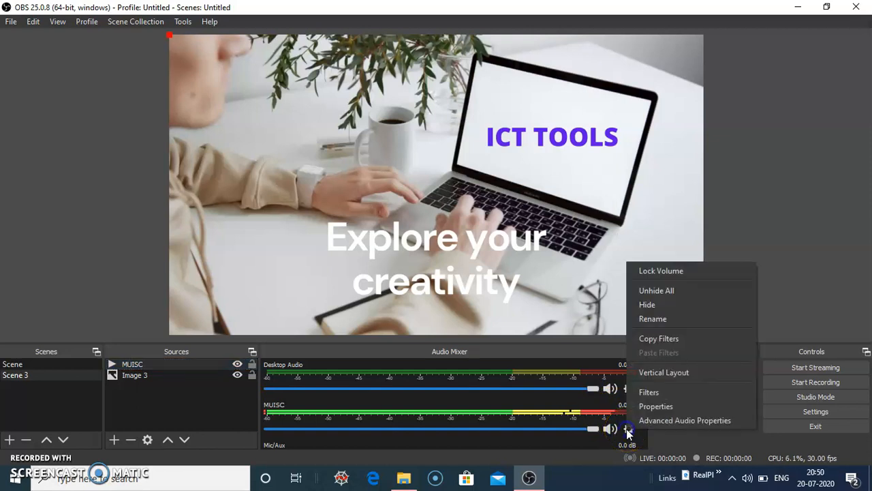
pyautogui.moveTo(684, 420)
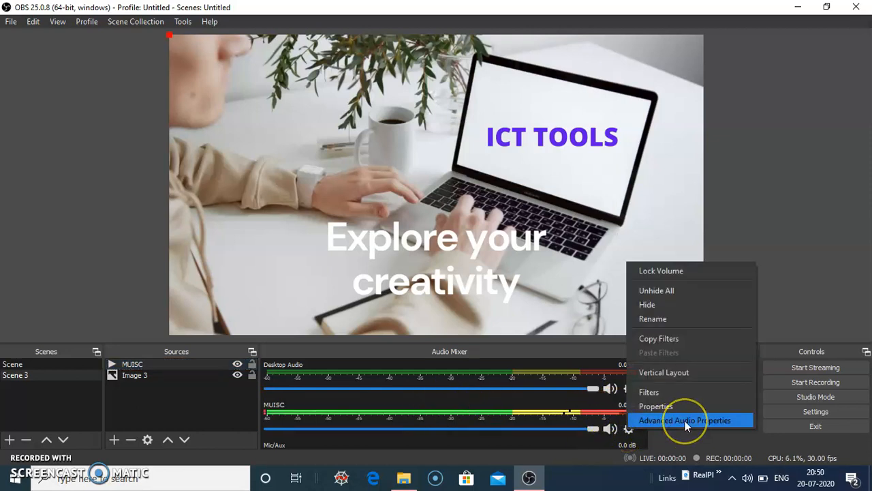
pyautogui.click(684, 419)
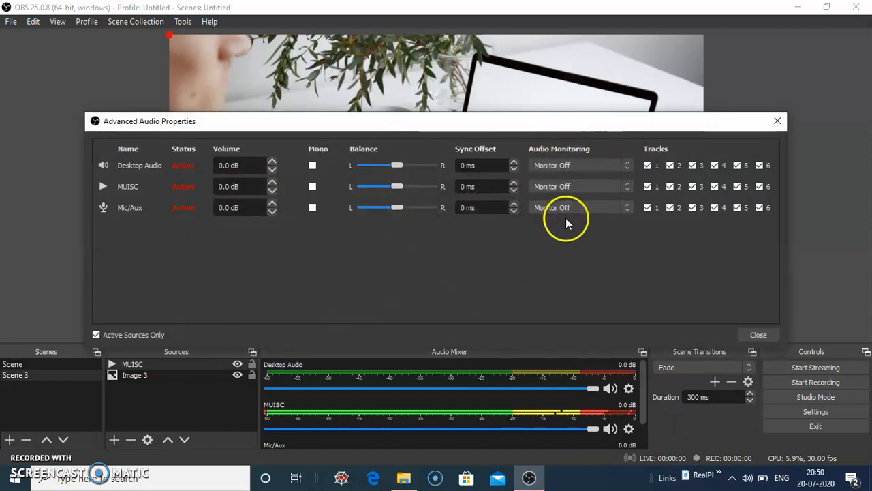
pyautogui.moveTo(603, 221)
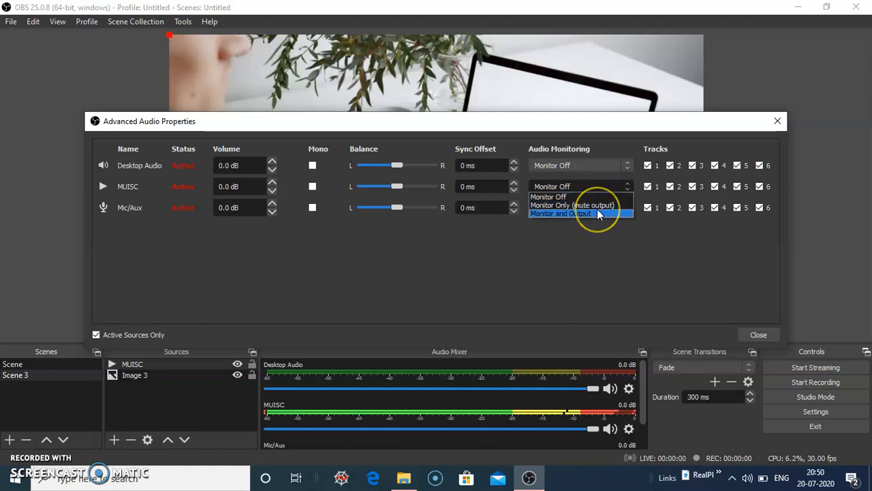
pyautogui.click(561, 212)
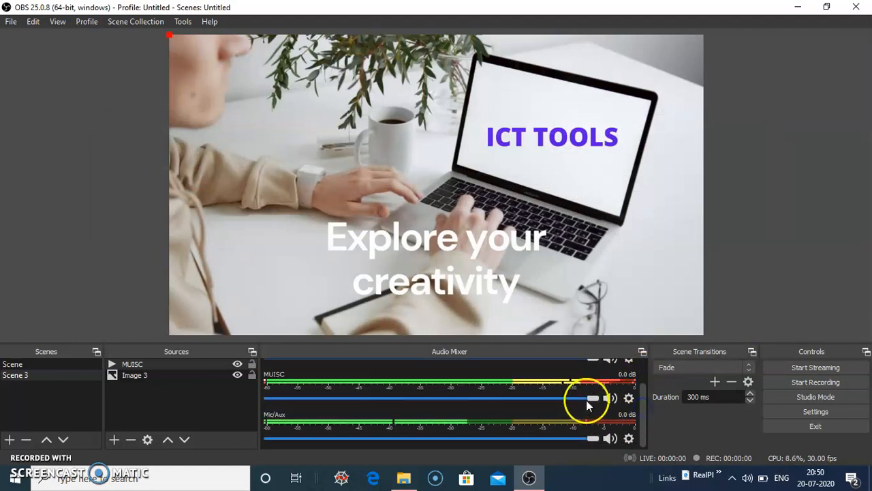
# Adjust the MUISC mixer fader back and forth until it settles around -21 dB
pyautogui.moveTo(589, 398); pyautogui.dragTo(334, 398)
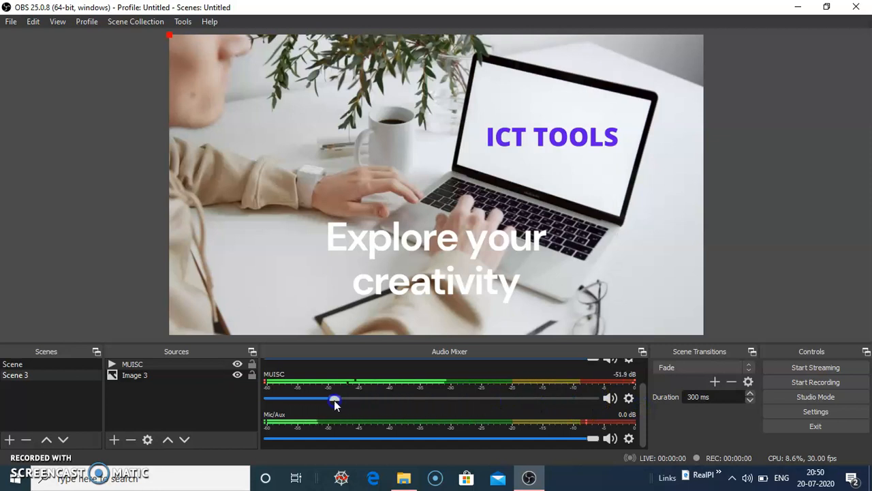
pyautogui.moveTo(333, 398); pyautogui.dragTo(325, 398)
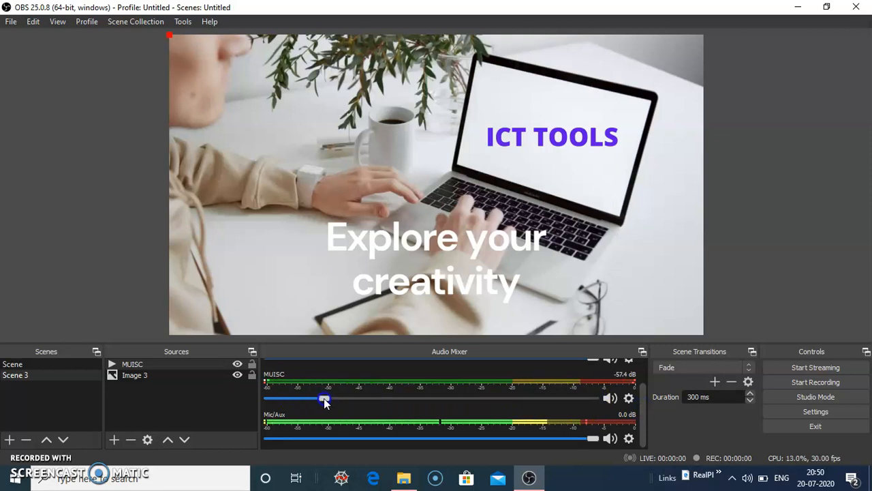
pyautogui.moveTo(324, 397); pyautogui.dragTo(447, 398)
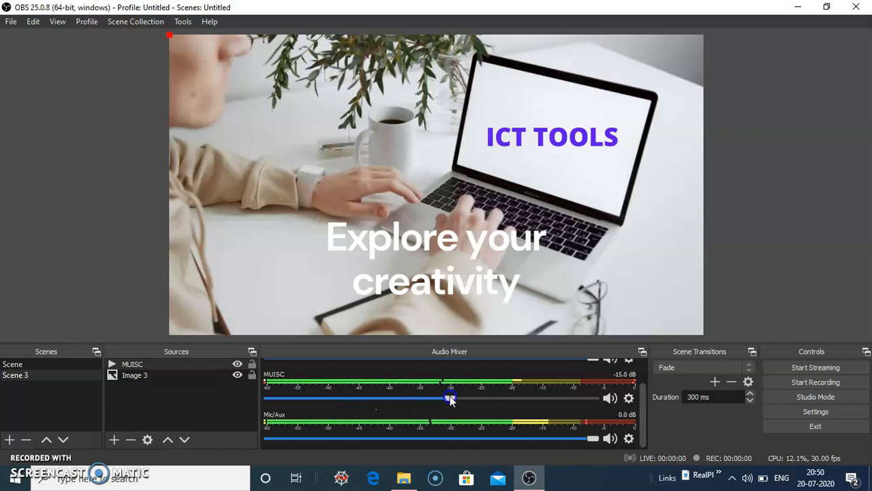
pyautogui.moveTo(448, 398); pyautogui.dragTo(503, 398)
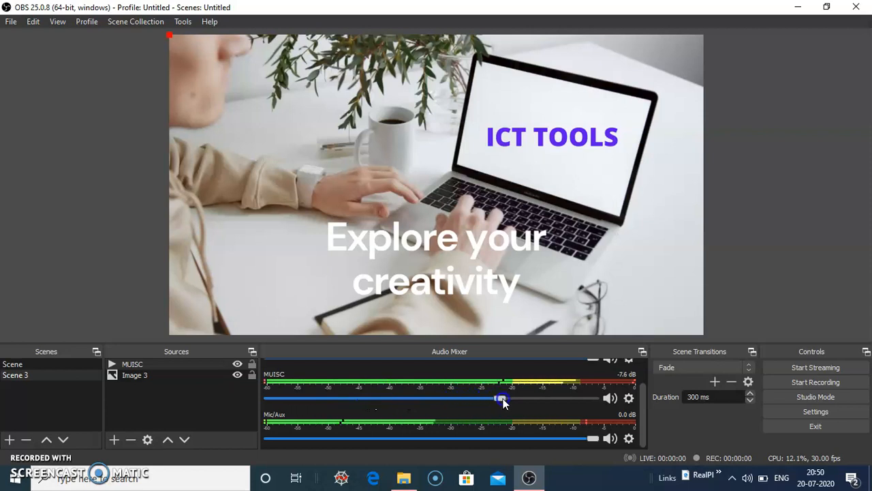
pyautogui.moveTo(502, 398); pyautogui.dragTo(384, 398)
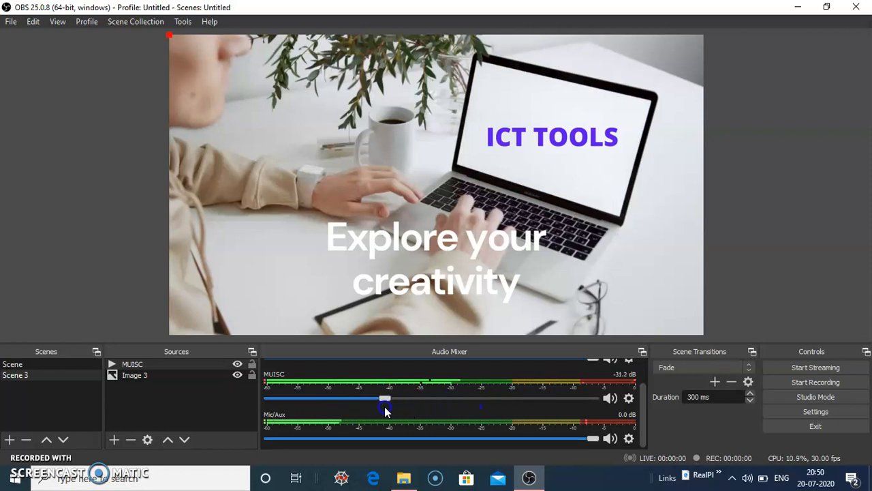
pyautogui.moveTo(385, 398); pyautogui.dragTo(406, 398)
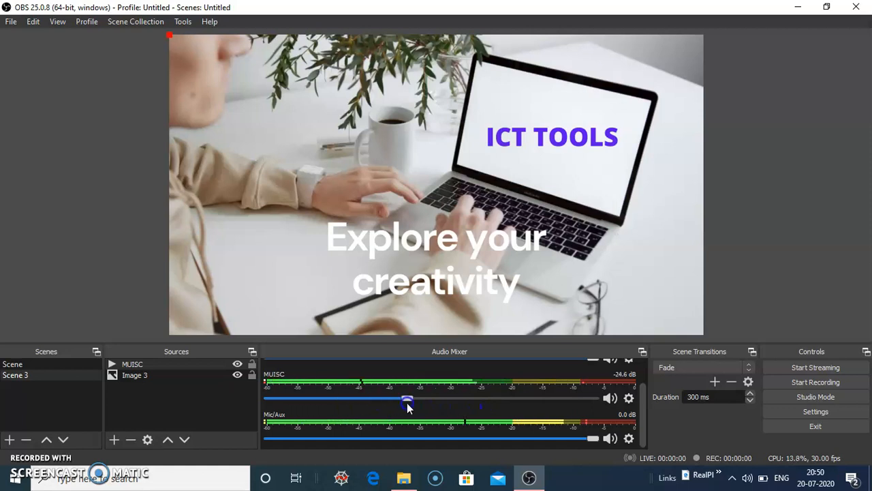
pyautogui.moveTo(406, 398); pyautogui.dragTo(420, 398)
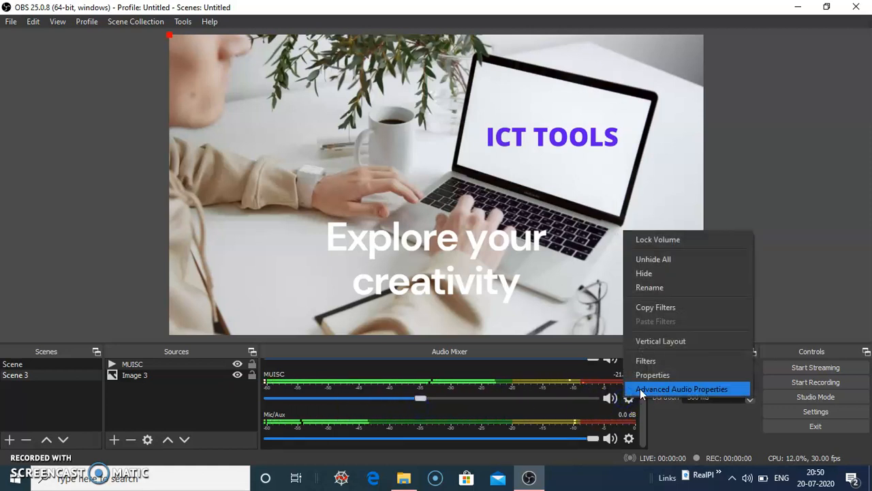
# Enter '2.0 dB' in MUISC's Volume field in Advanced Audio Properties
pyautogui.click(681, 388)
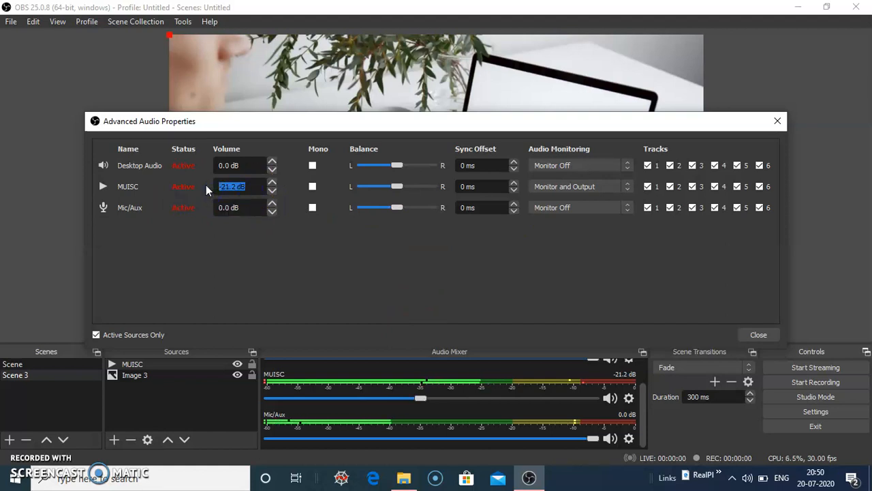
pyautogui.write('2.0 dB')
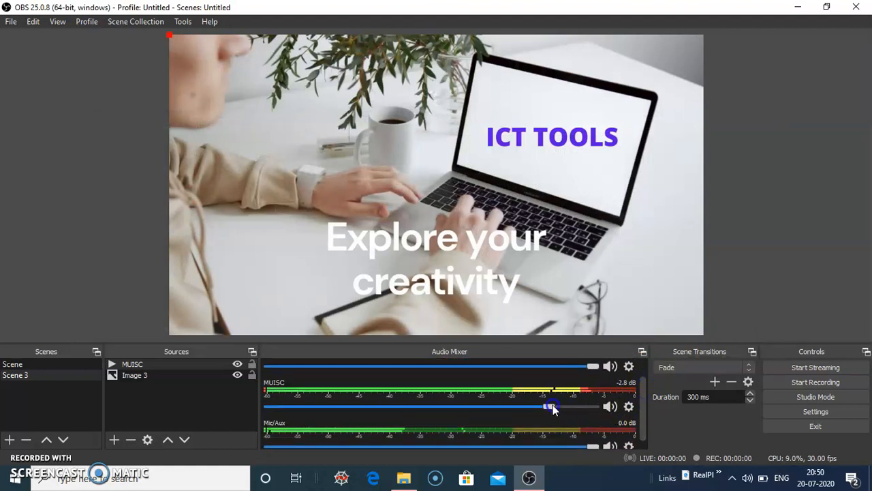
# Lower the MUISC mixer fader to about -16.4 dB
pyautogui.moveTo(551, 406); pyautogui.dragTo(433, 406)
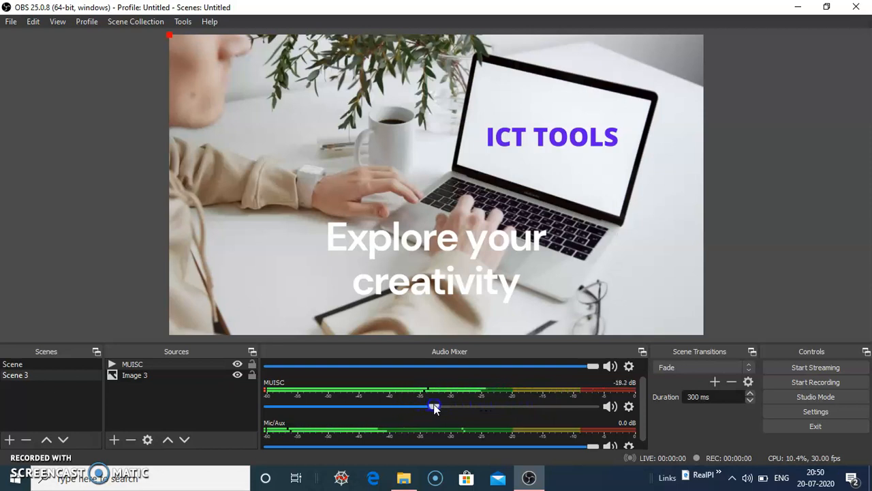
pyautogui.moveTo(429, 406); pyautogui.dragTo(444, 406)
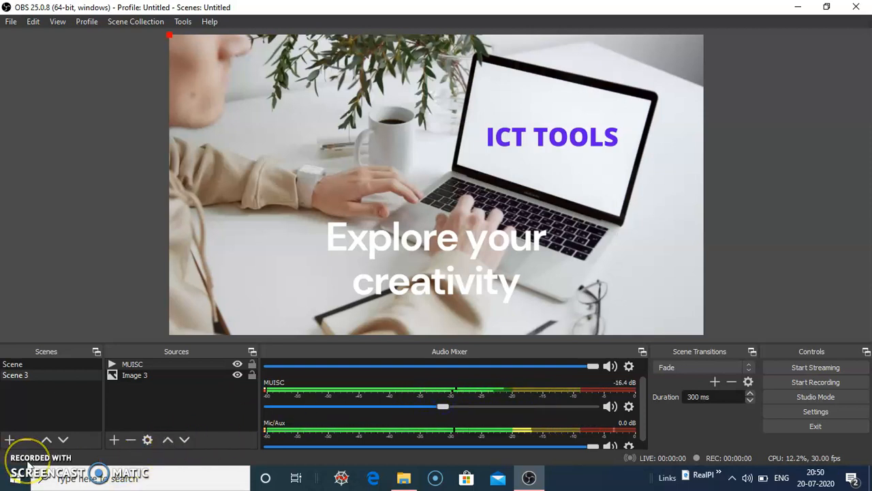